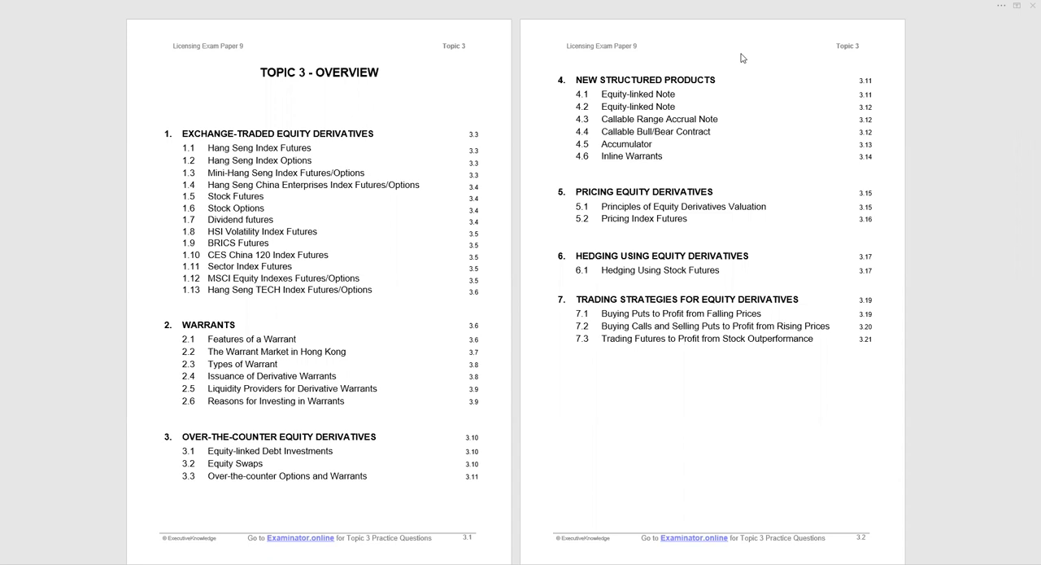
pyautogui.moveTo(742, 85)
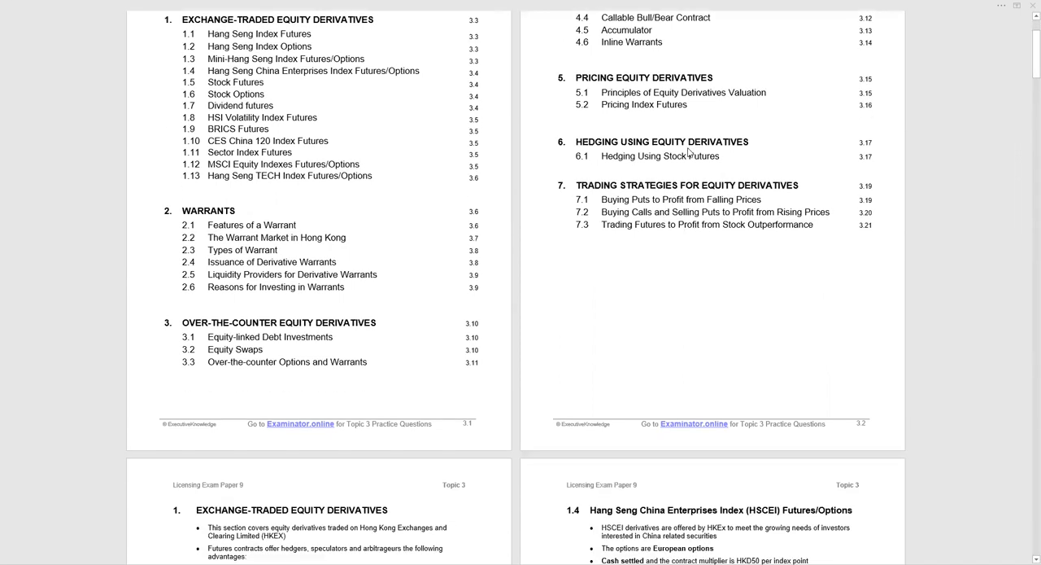
pyautogui.scroll(-3)
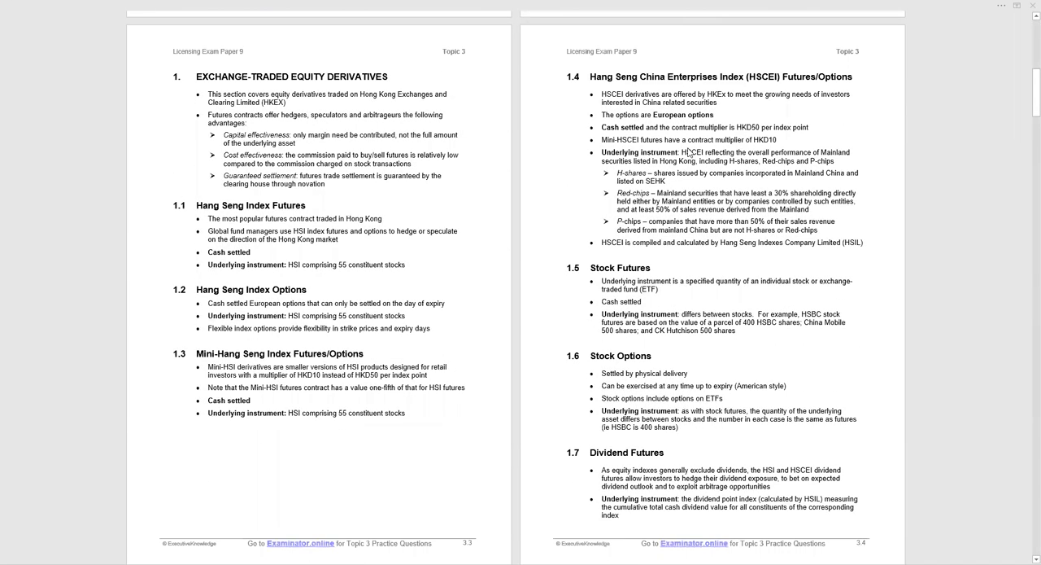
pyautogui.scroll(-3)
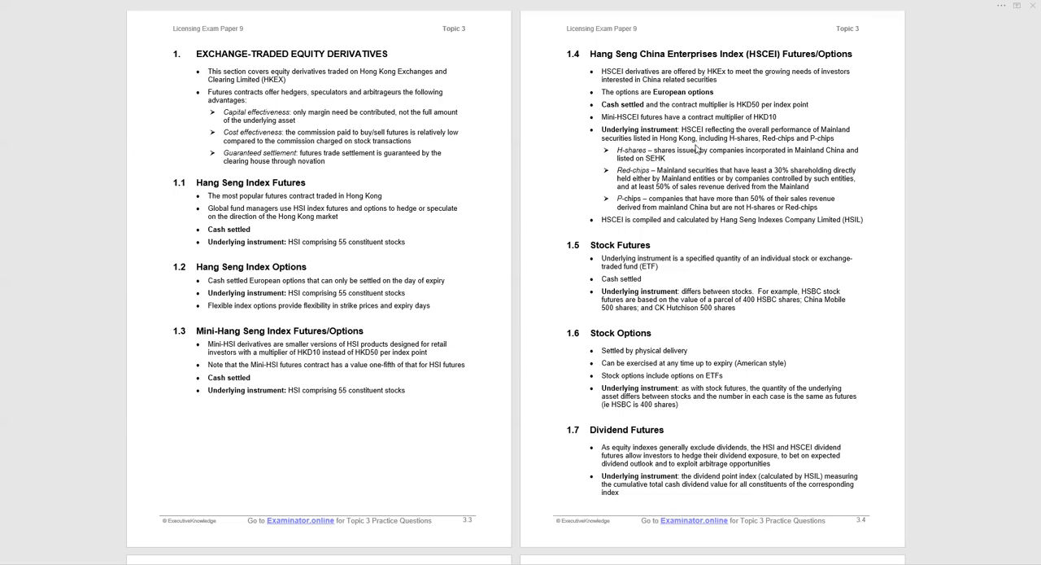
pyautogui.moveTo(696, 149)
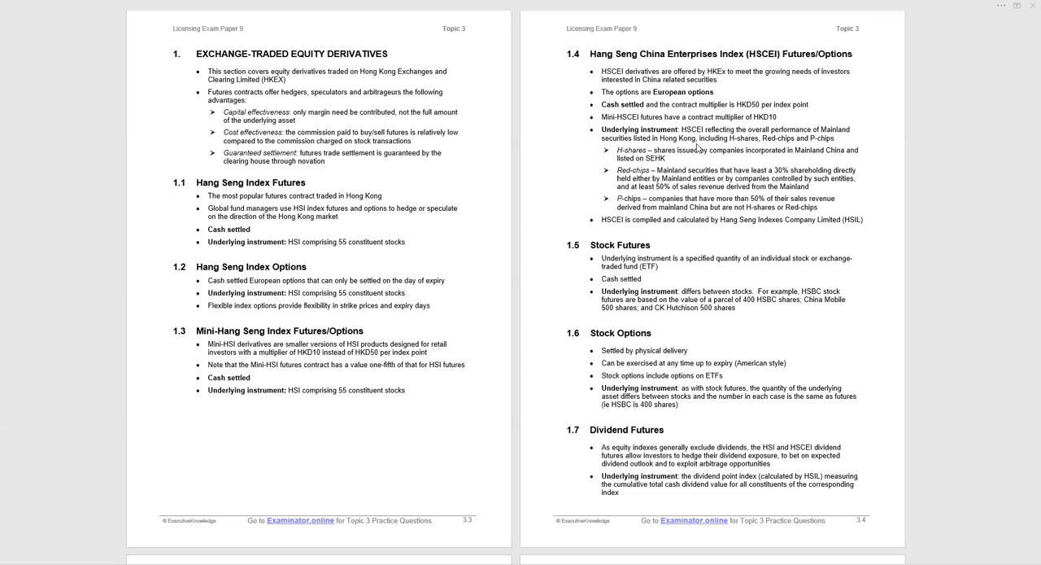
pyautogui.moveTo(698, 186)
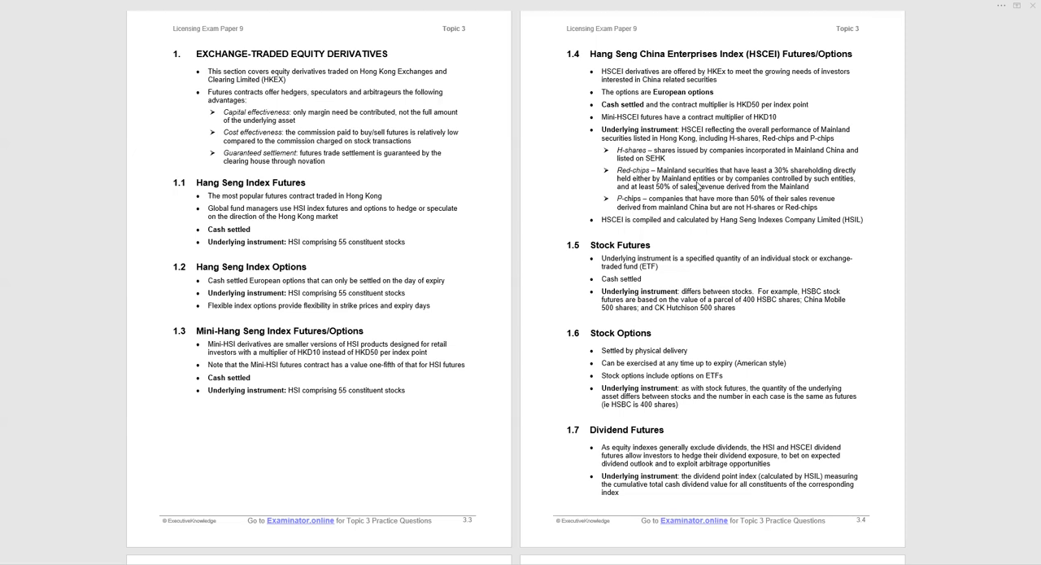
pyautogui.scroll(-3)
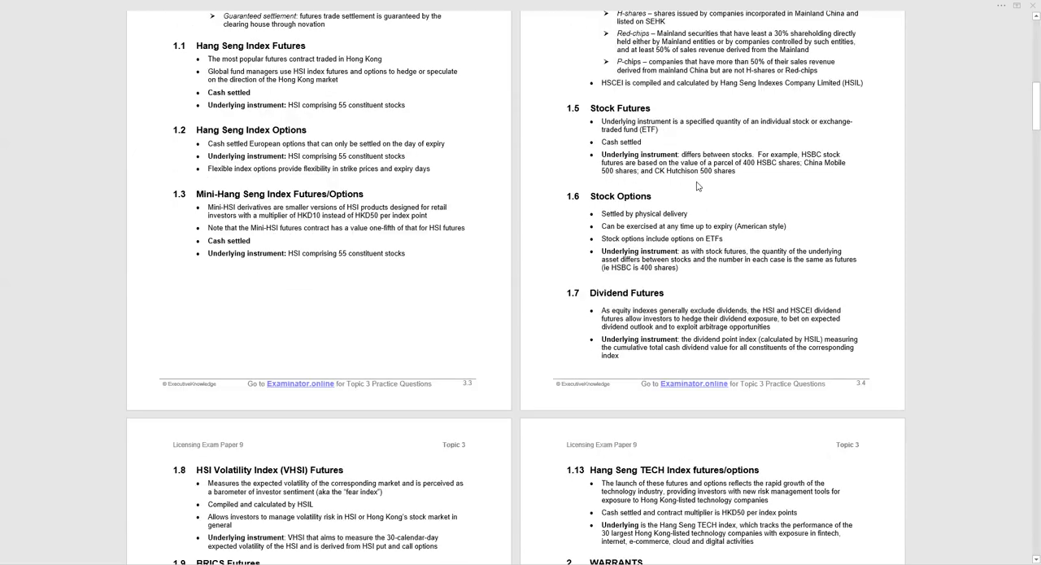
pyautogui.scroll(-3)
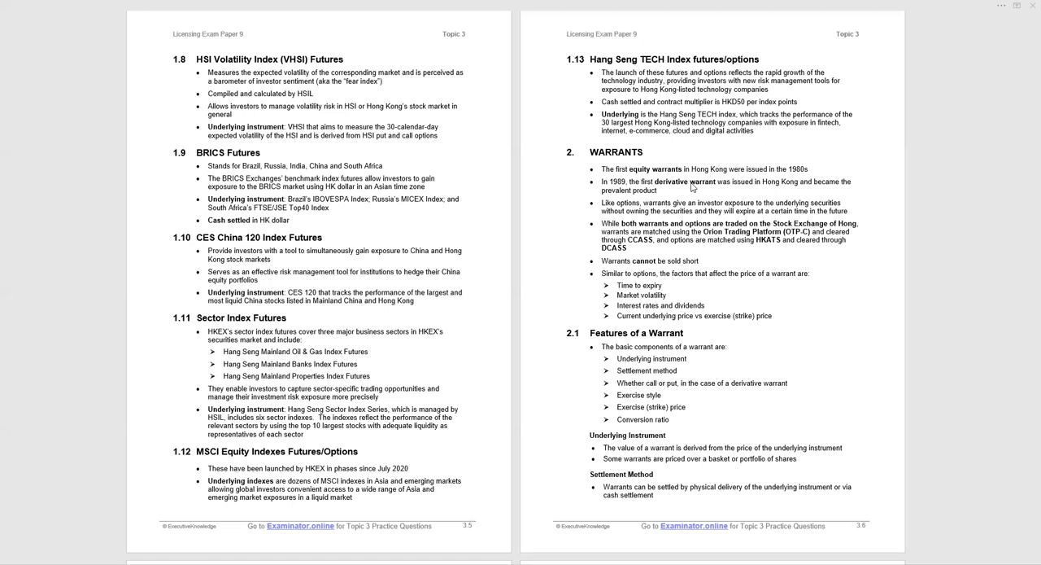
pyautogui.moveTo(696, 192)
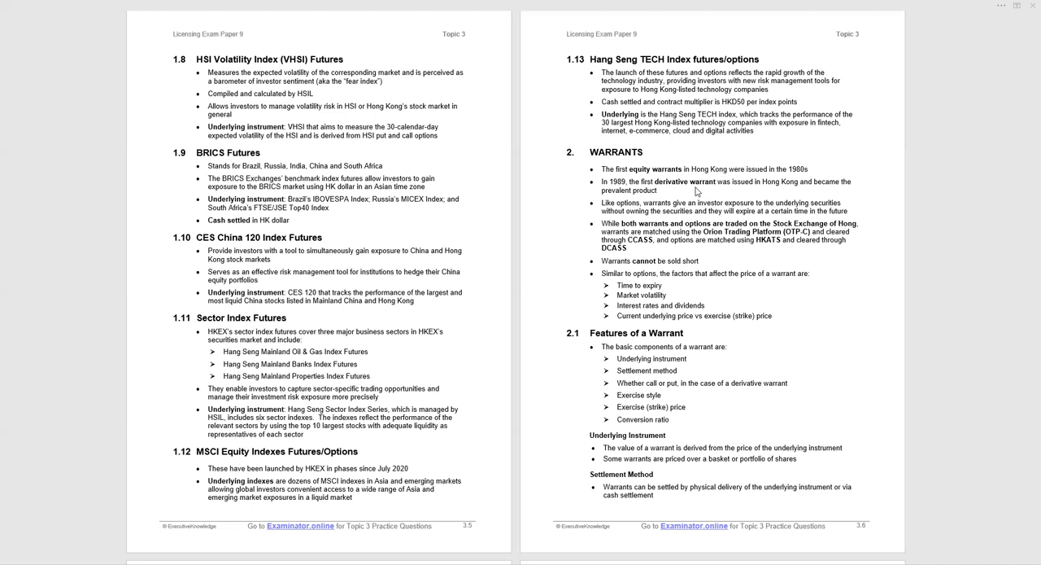
pyautogui.scroll(-3)
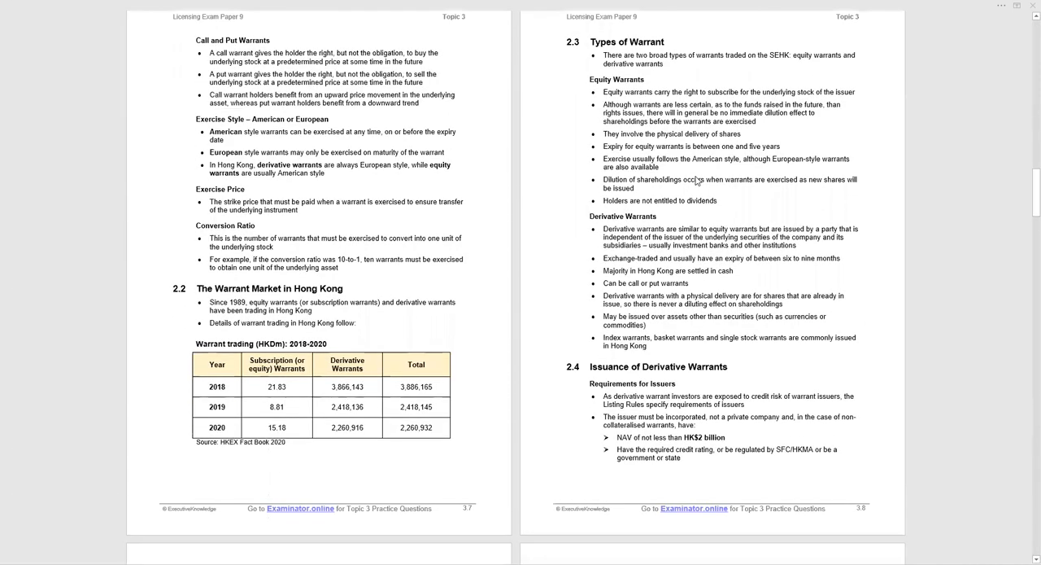
pyautogui.scroll(-3)
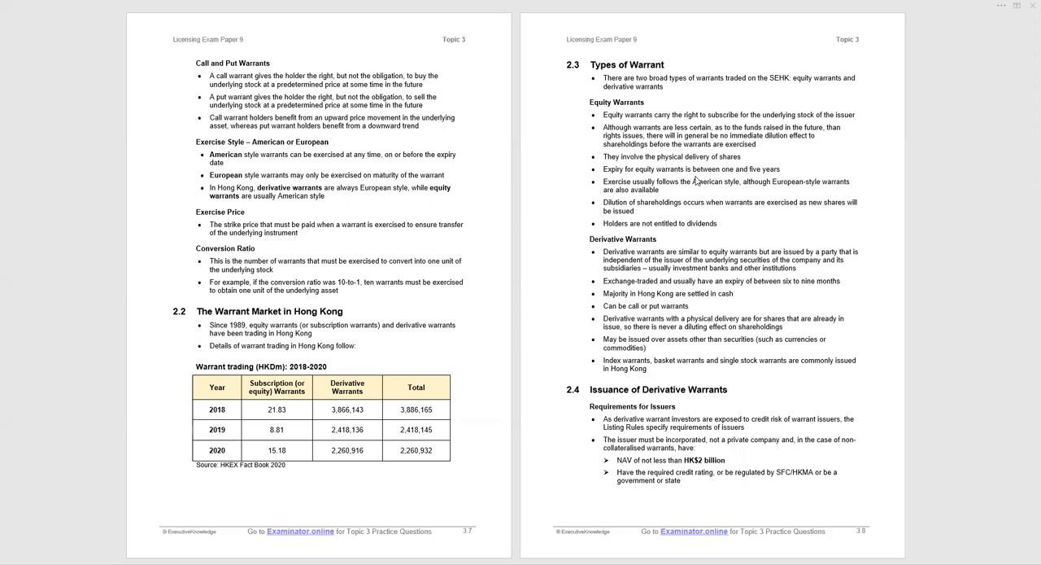
pyautogui.moveTo(972, 119)
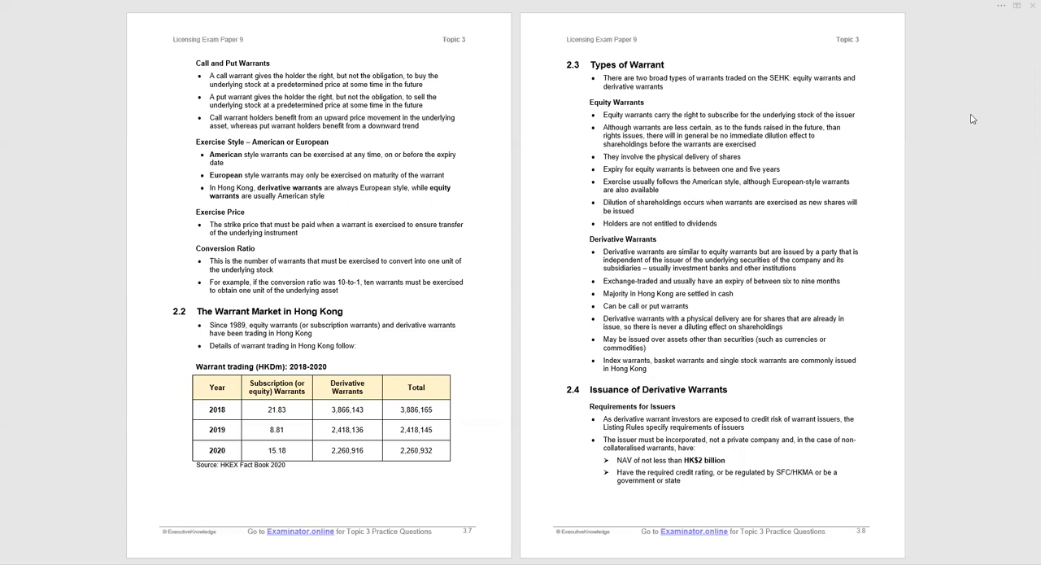
pyautogui.moveTo(464, 31)
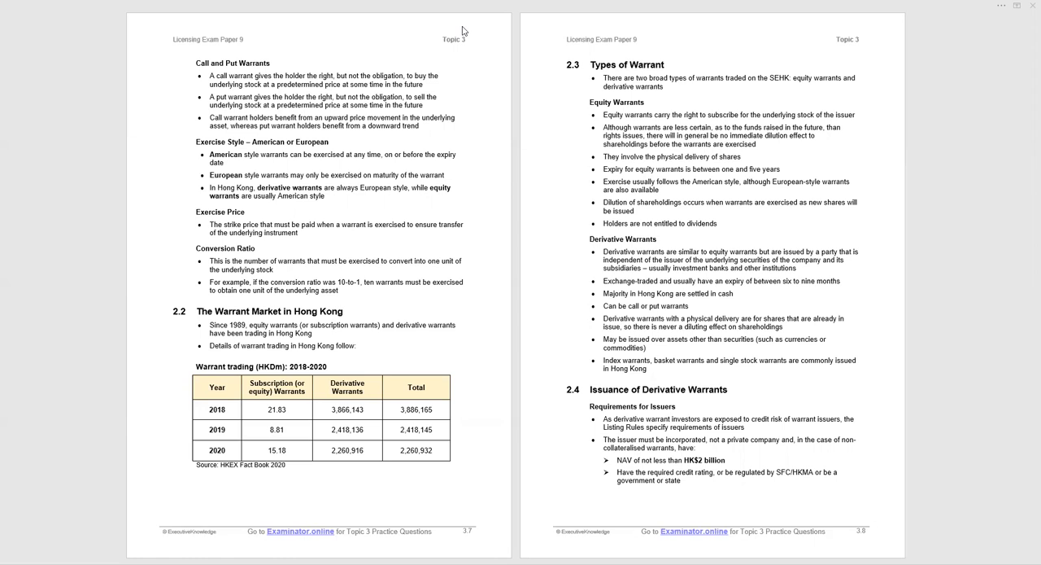